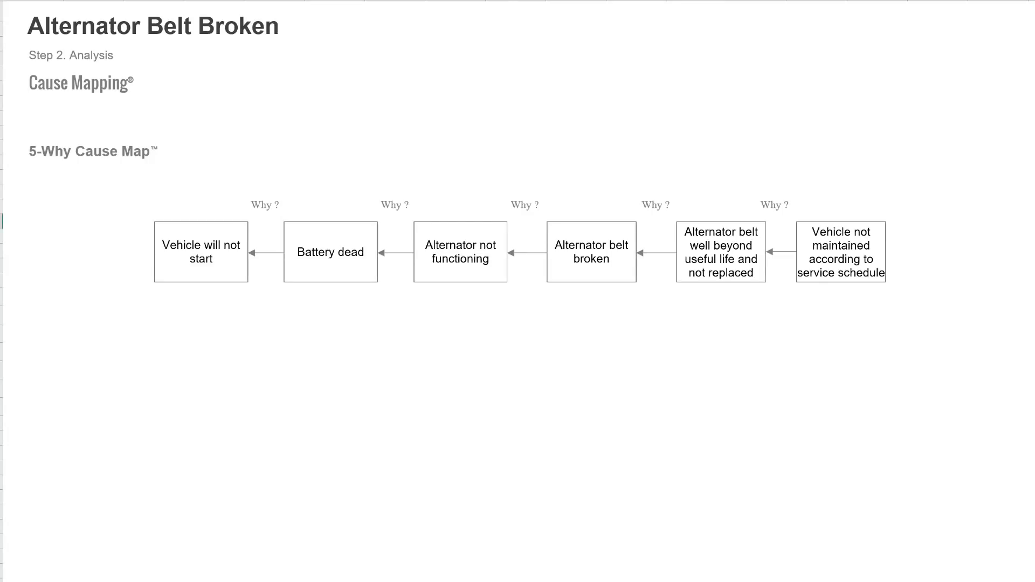
pyautogui.moveTo(147, 217)
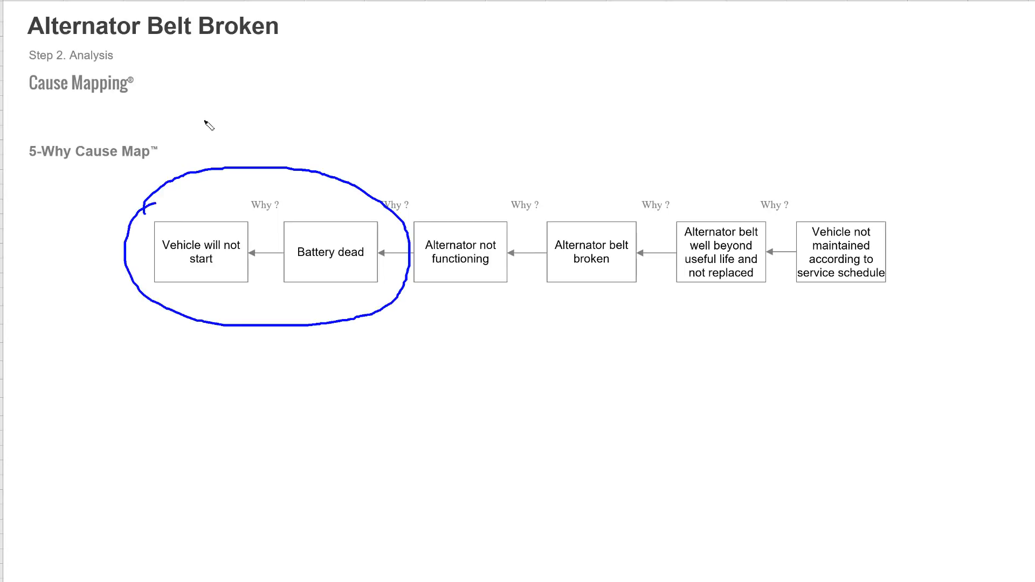
# Pen-annotate cause pairs, the 'and' in the belt box, service schedule box and last Why.
pyautogui.moveTo(201, 118); pyautogui.dragTo(184, 142)
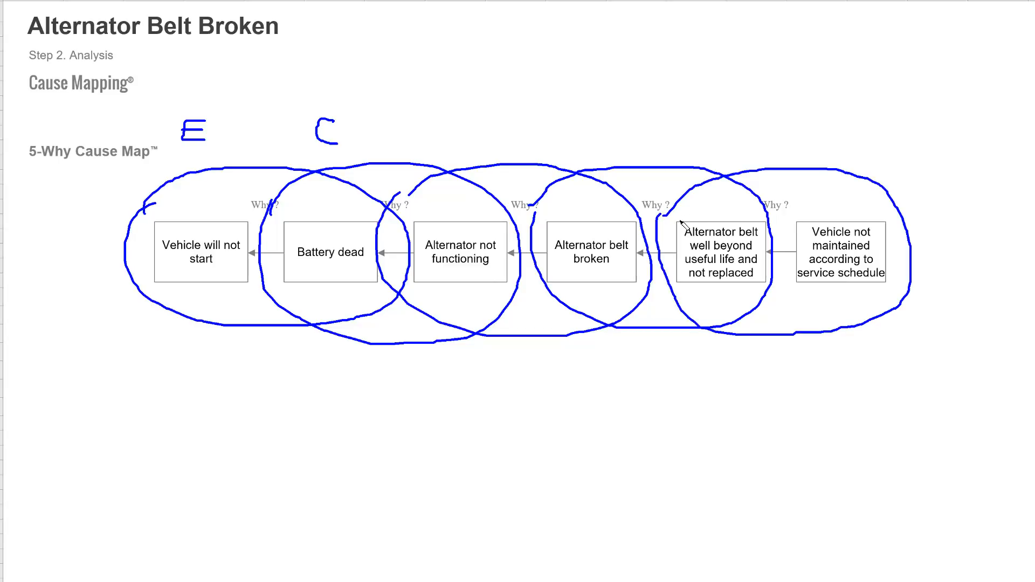
pyautogui.moveTo(541, 389); pyautogui.dragTo(521, 435)
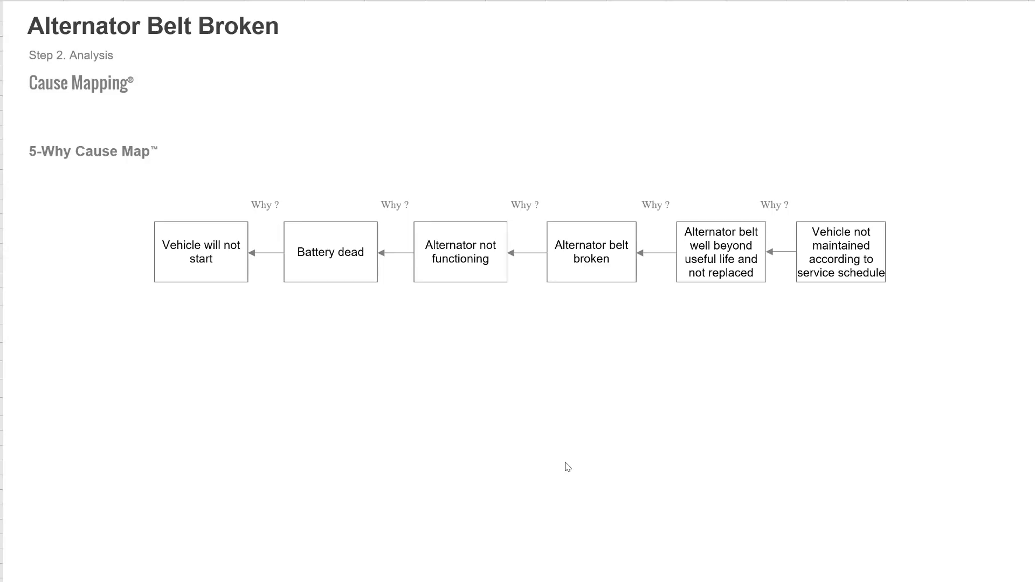
pyautogui.moveTo(839, 505)
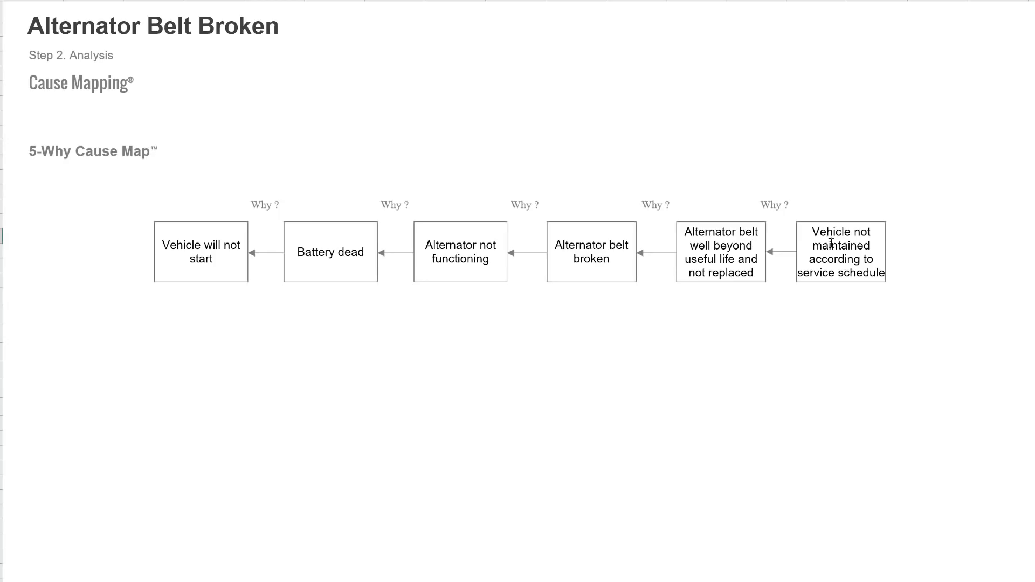
pyautogui.moveTo(709, 250); pyautogui.dragTo(759, 254)
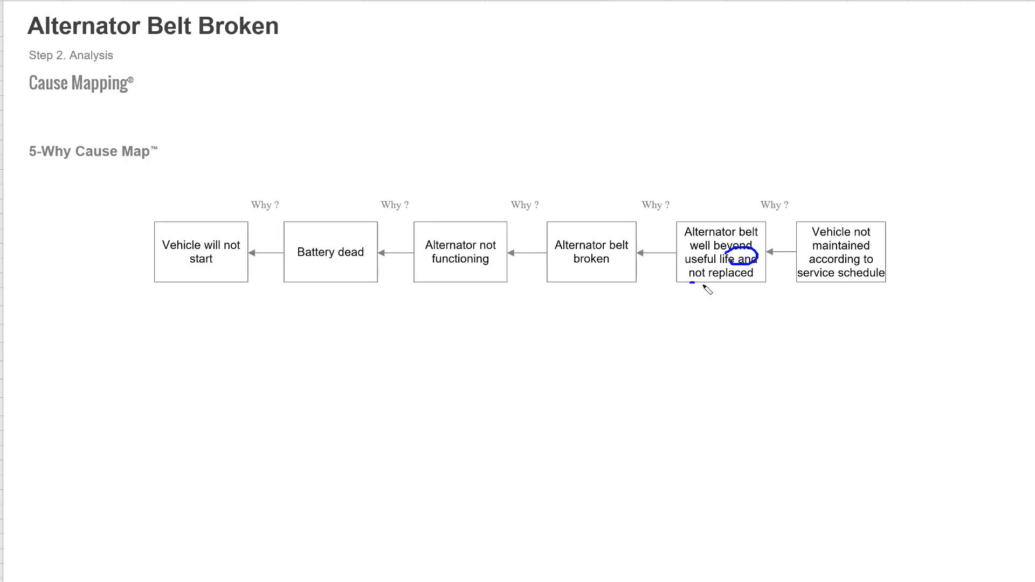
pyautogui.moveTo(683, 286); pyautogui.dragTo(726, 288)
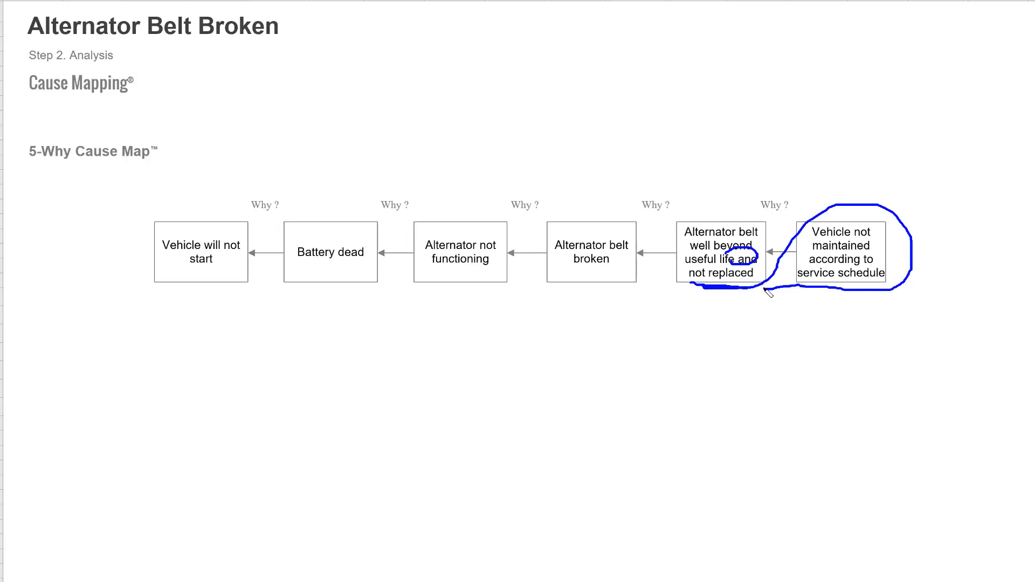
pyautogui.moveTo(699, 256)
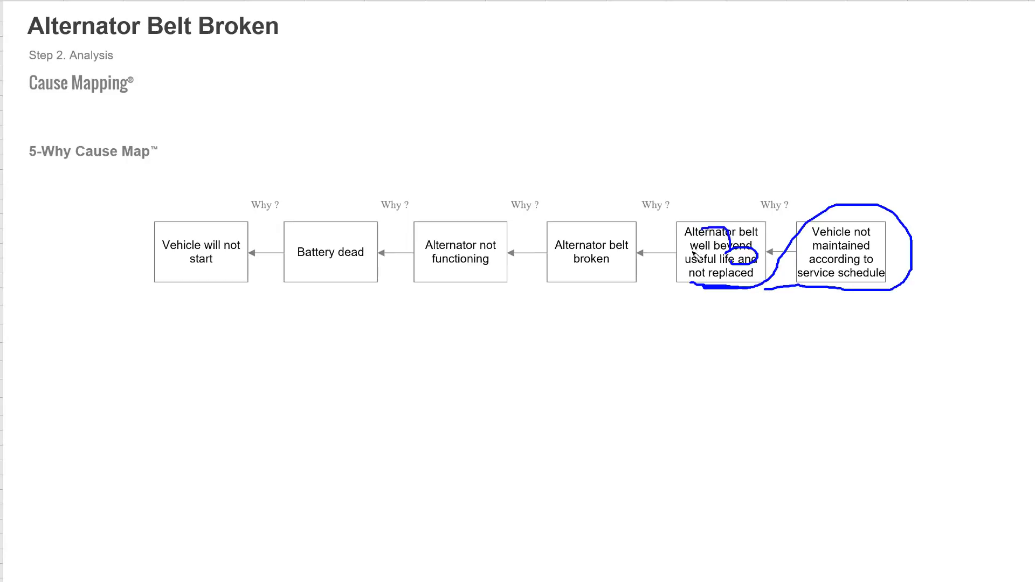
pyautogui.moveTo(719, 237); pyautogui.dragTo(765, 198)
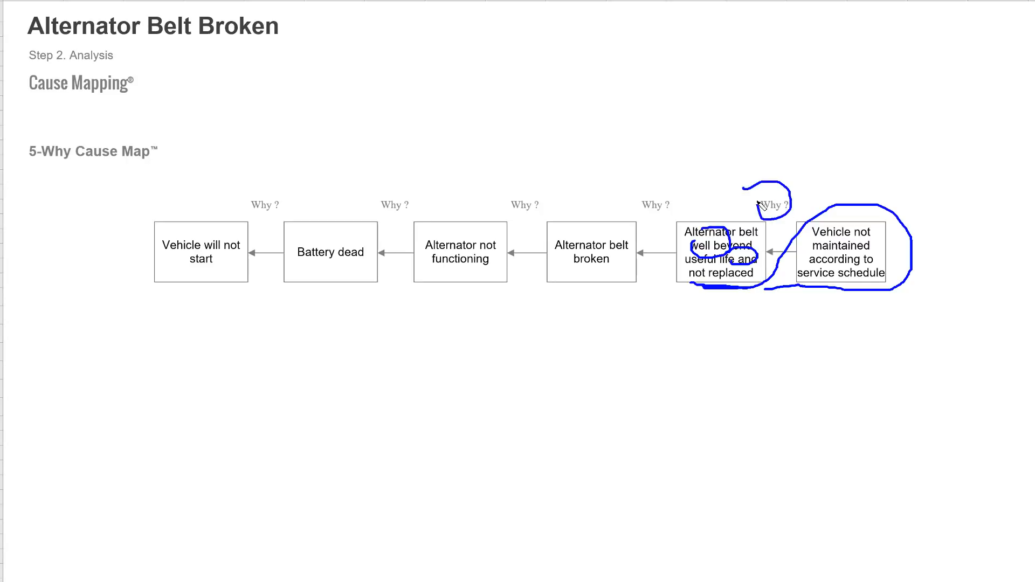
pyautogui.moveTo(799, 298); pyautogui.dragTo(852, 298)
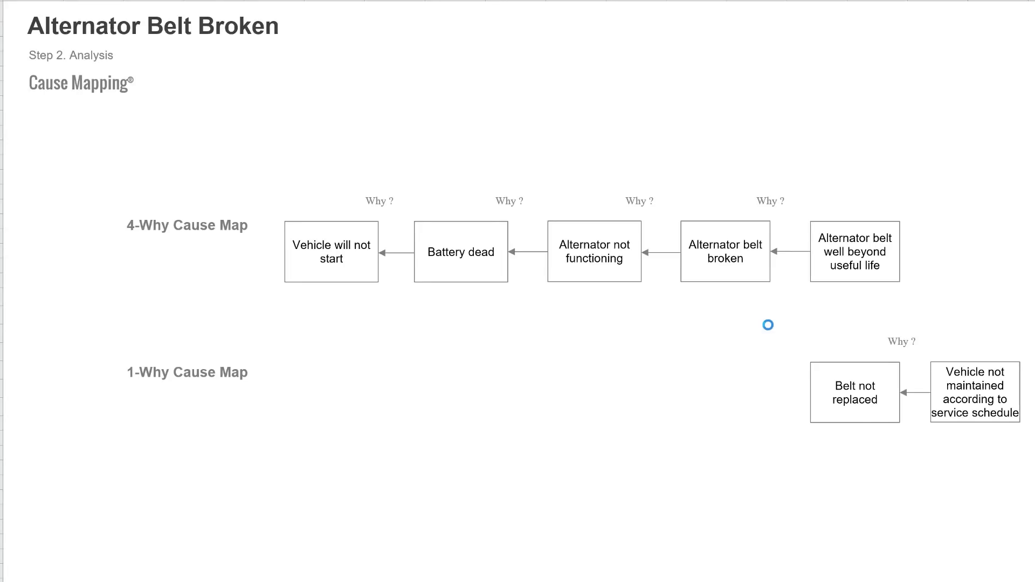
# Circle the broken belt and worn-beyond-useful-life boxes together as a pair.
pyautogui.moveTo(685, 221); pyautogui.dragTo(800, 194)
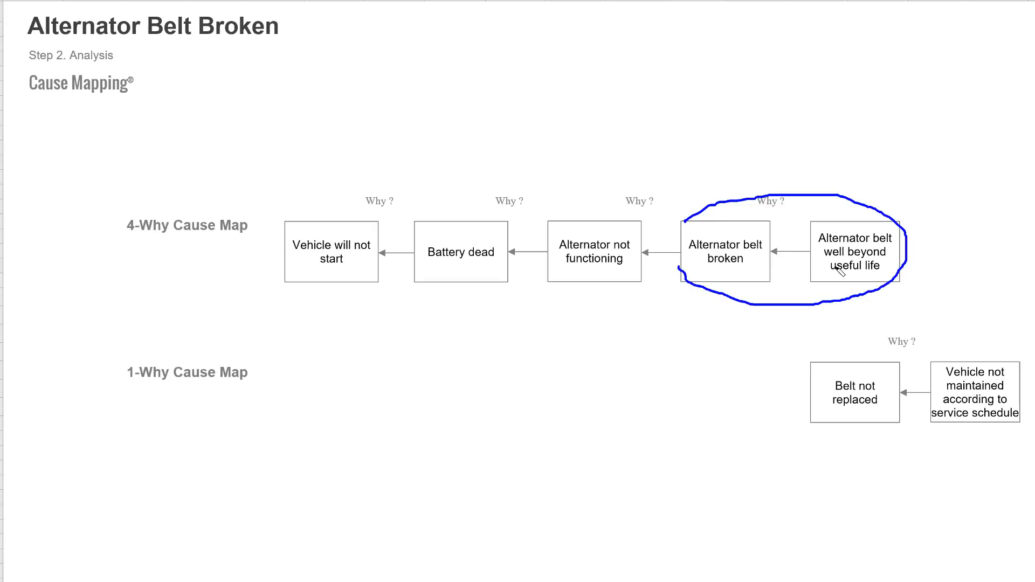
pyautogui.moveTo(834, 282)
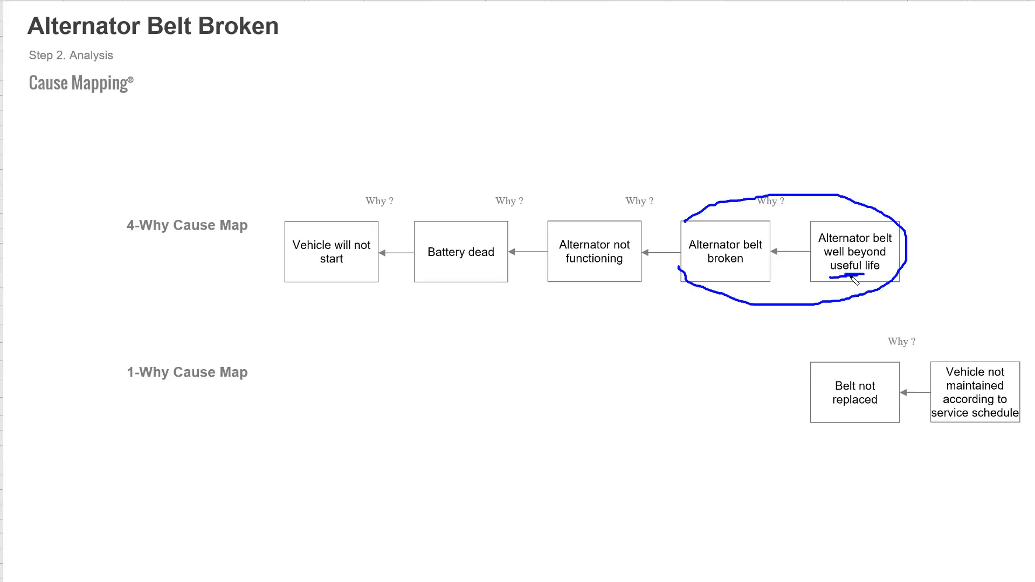
pyautogui.moveTo(932, 246)
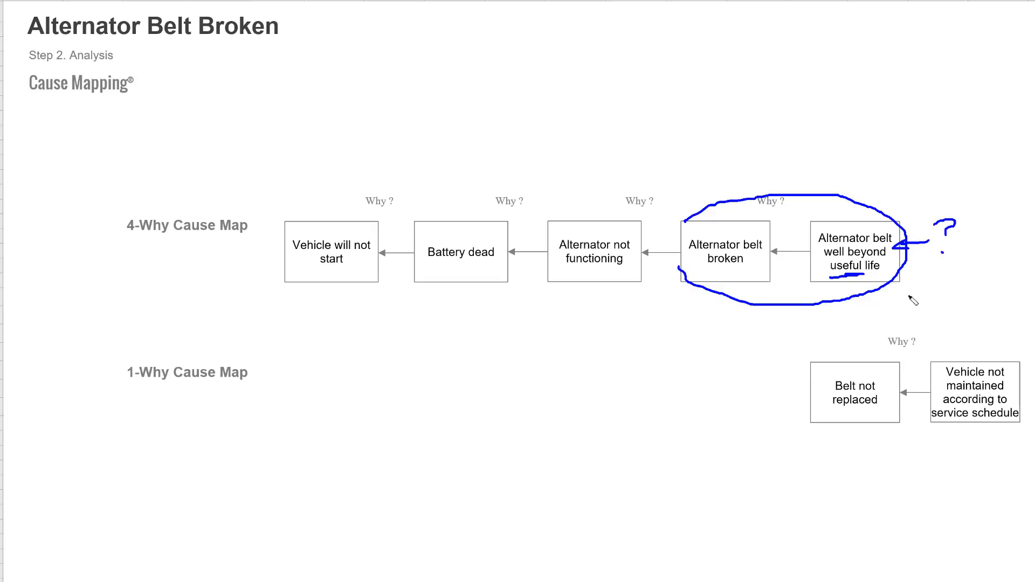
pyautogui.moveTo(807, 375)
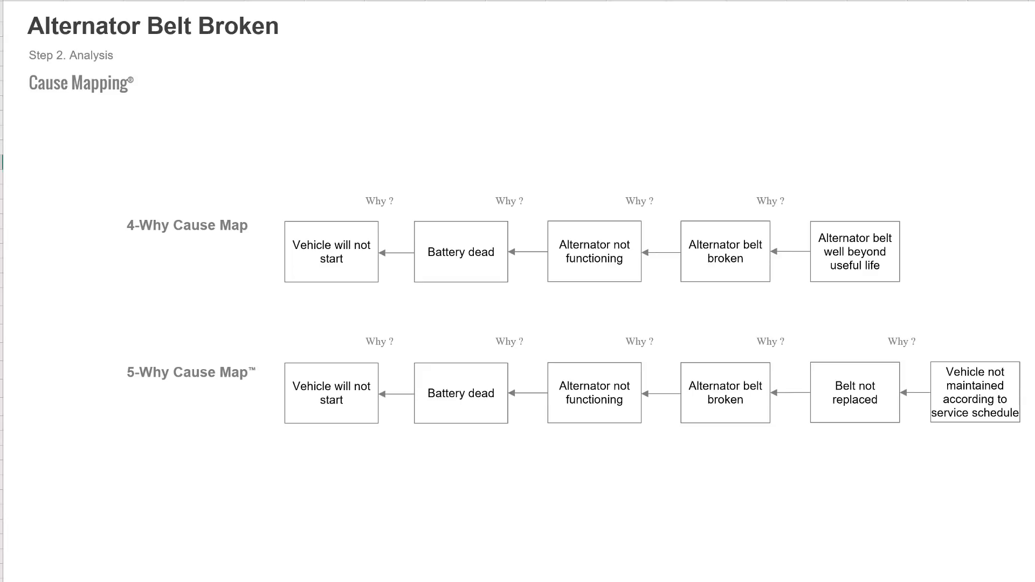
# Rename the box 'Alternator belt worn' and circle both AND-branch pairs with the broken belt.
pyautogui.write('Alternator belt worn')
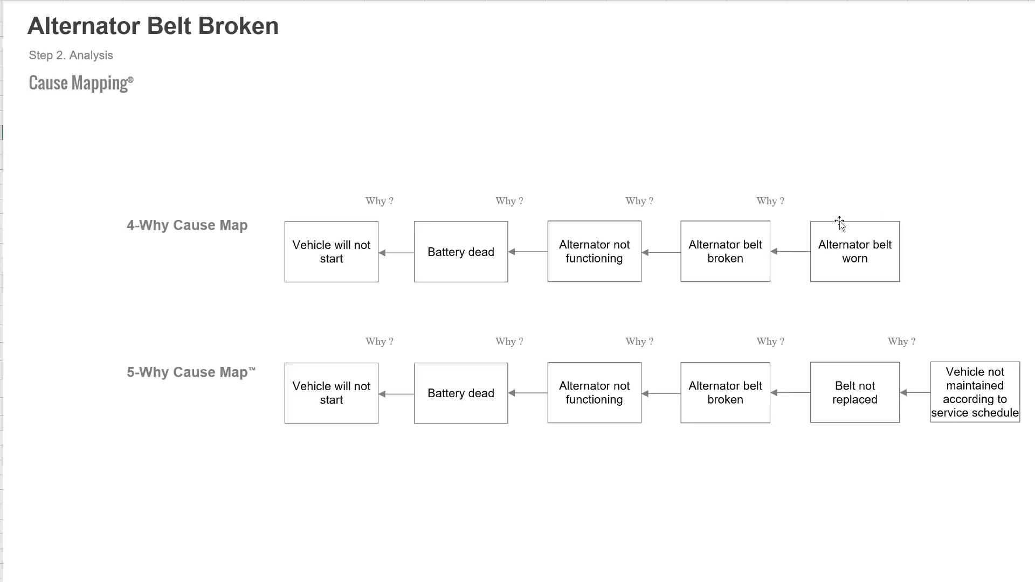
pyautogui.moveTo(810, 234); pyautogui.dragTo(869, 212)
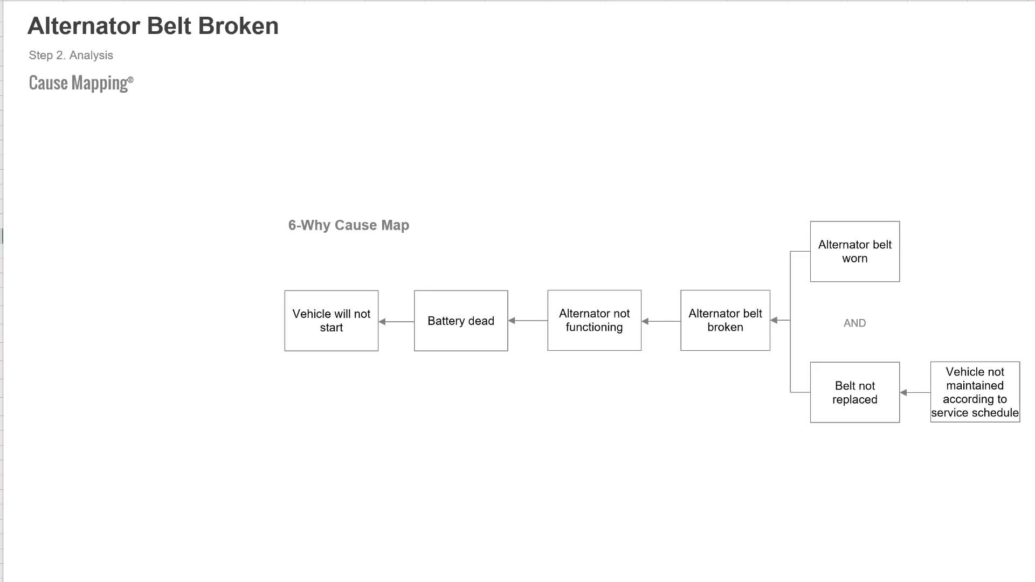
pyautogui.moveTo(788, 426)
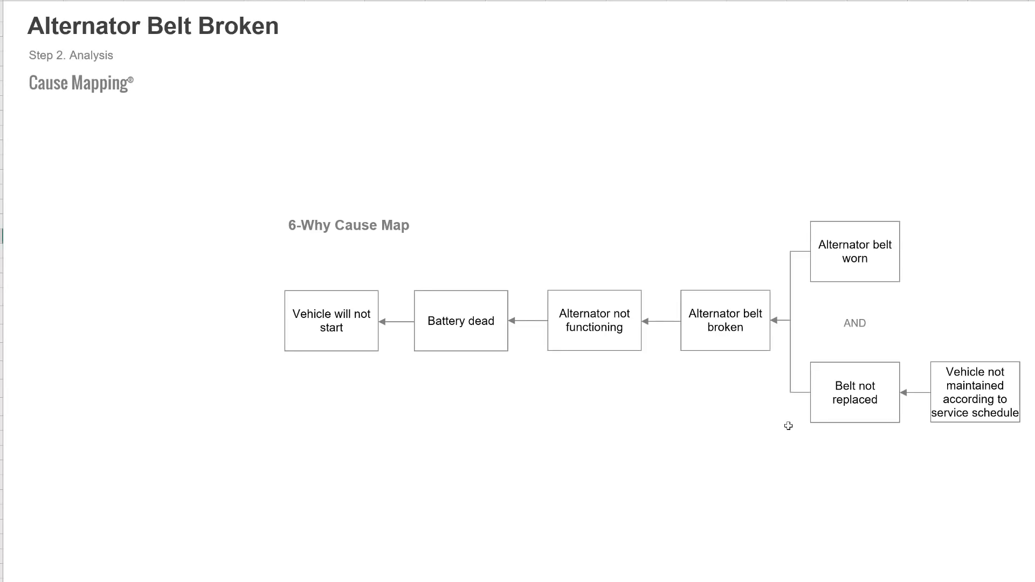
pyautogui.moveTo(675, 292)
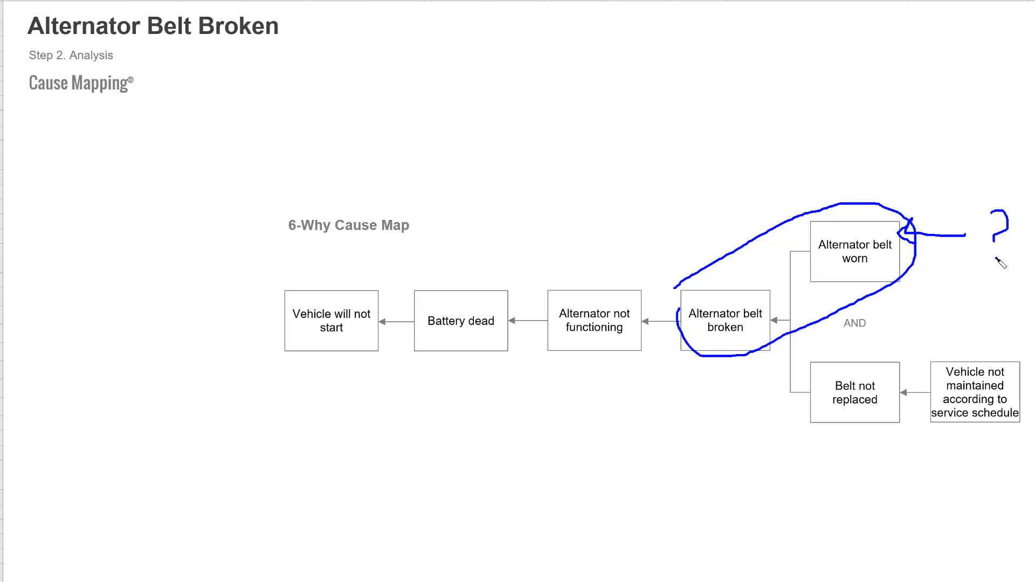
pyautogui.moveTo(680, 287); pyautogui.dragTo(841, 340)
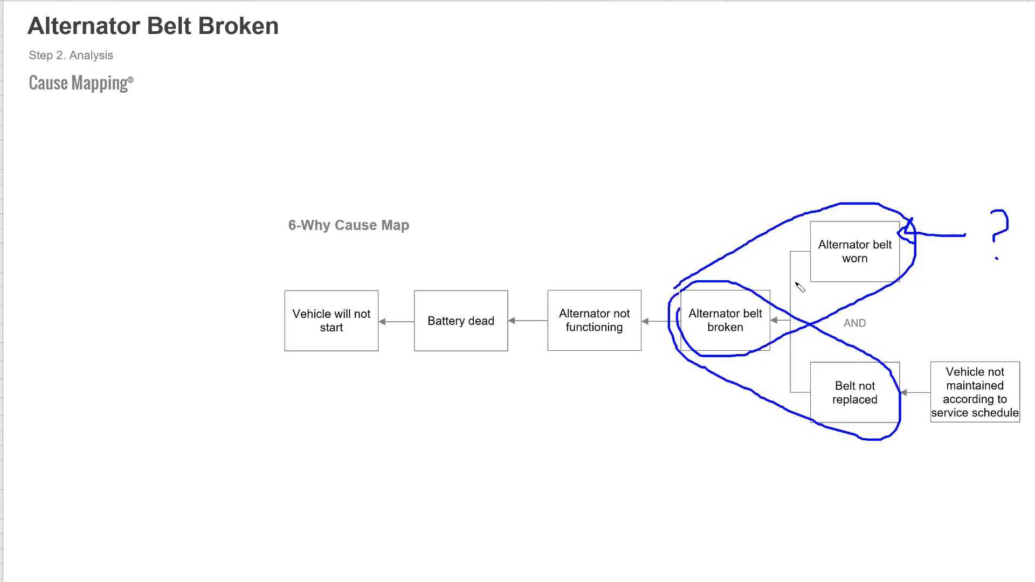
pyautogui.moveTo(829, 276); pyautogui.dragTo(858, 279)
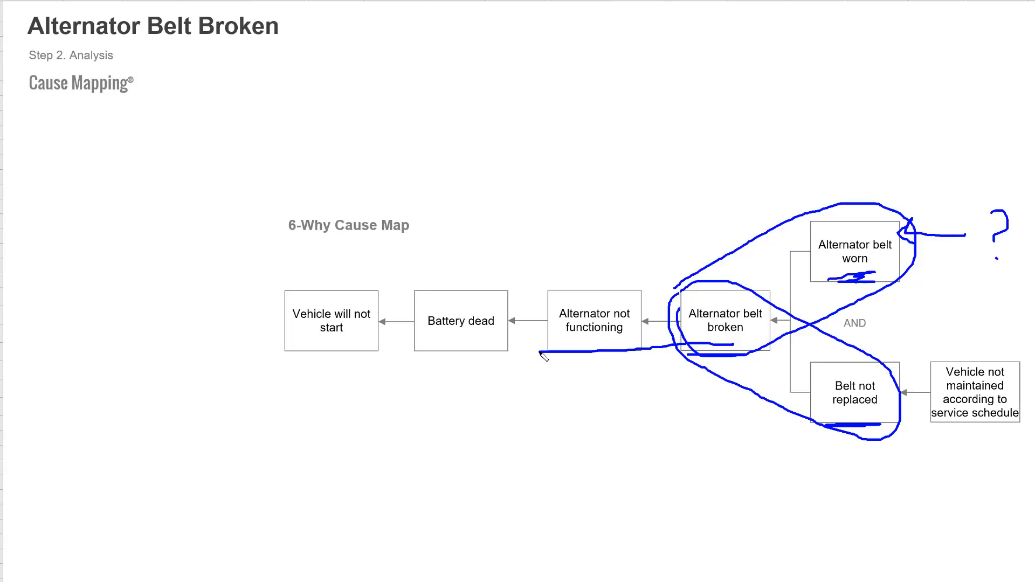
pyautogui.moveTo(873, 403)
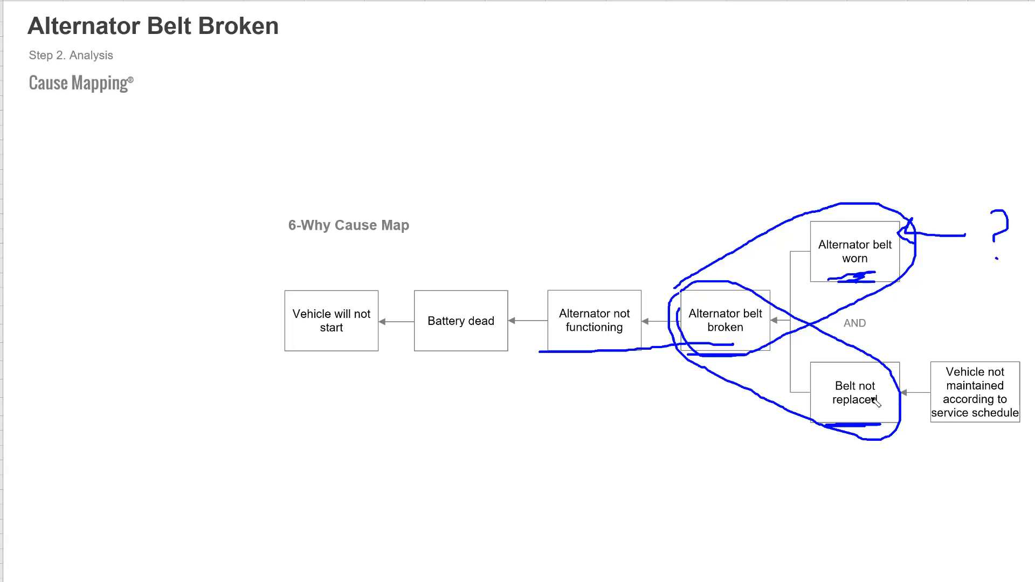
pyautogui.moveTo(876, 401)
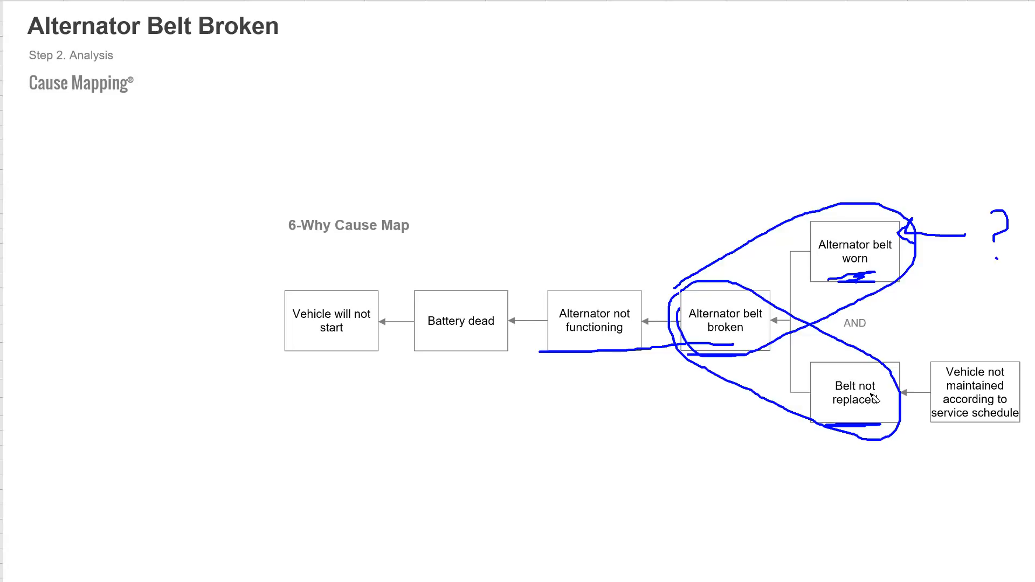
pyautogui.moveTo(874, 399)
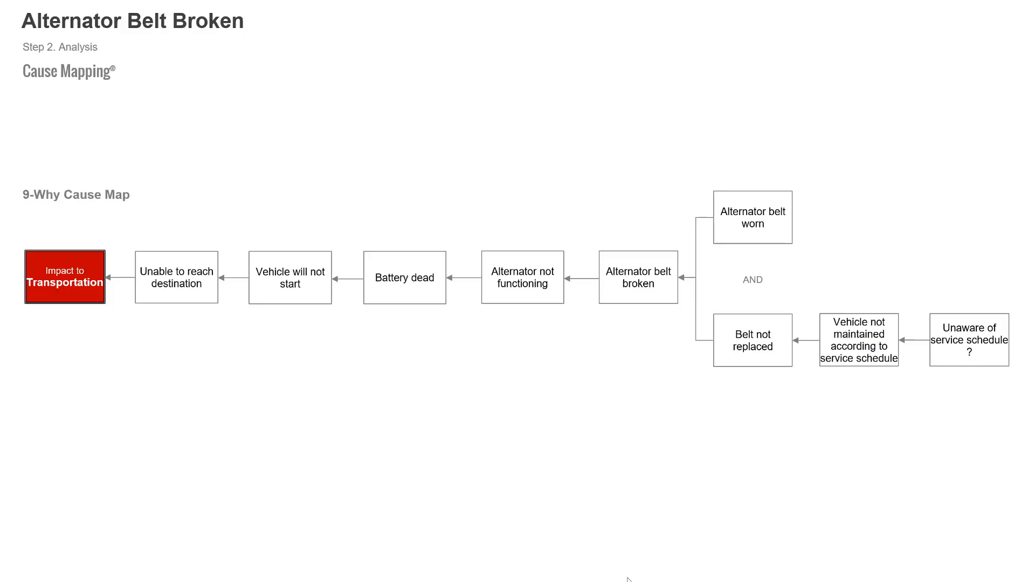
# Reveal the Normal wear cause box behind the worn belt.
pyautogui.click(829, 199)
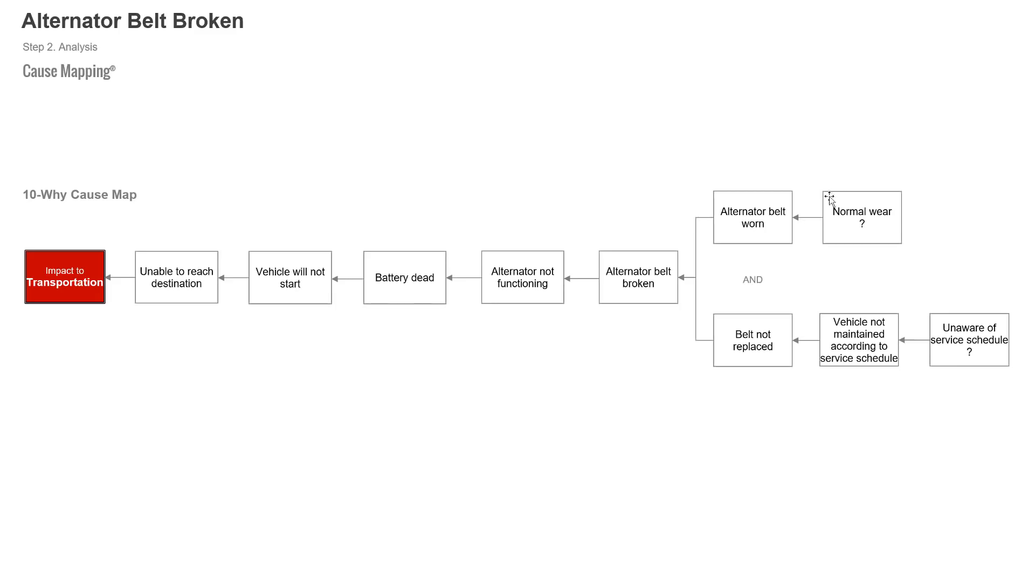
pyautogui.moveTo(682, 579)
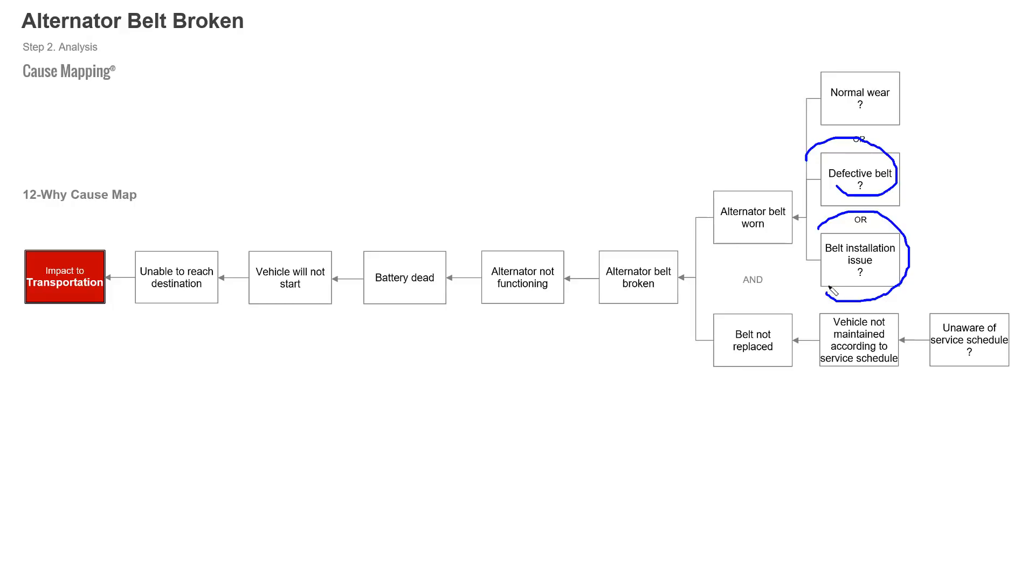
pyautogui.moveTo(810, 188)
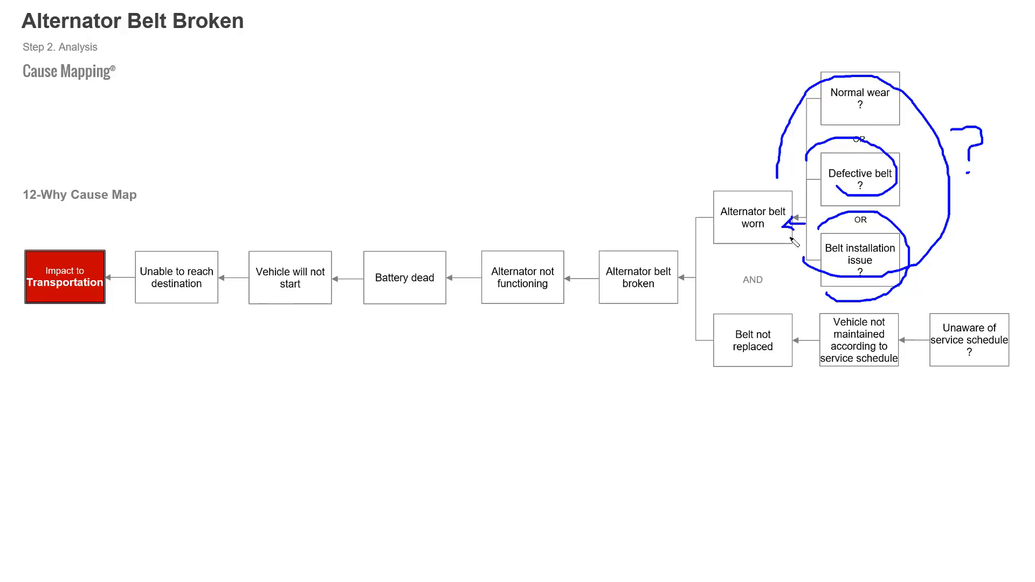
pyautogui.moveTo(935, 381)
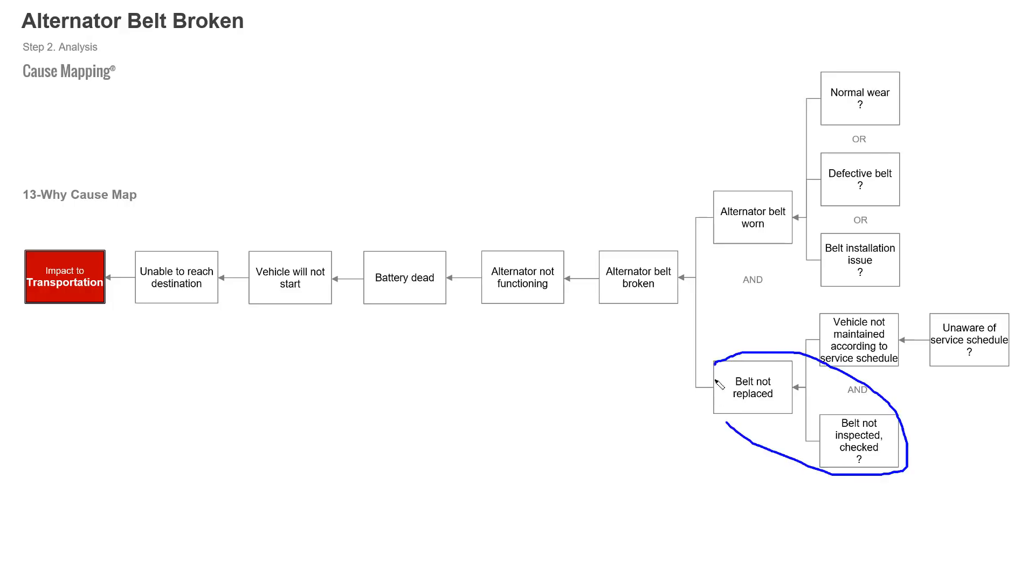
pyautogui.press('Ctrl+z')
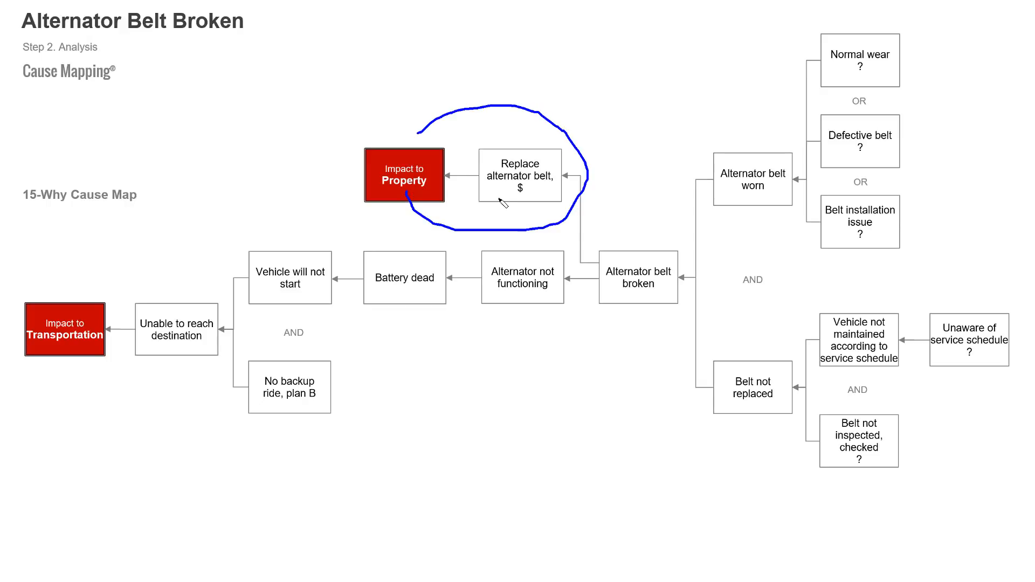
# Circle and underline the belt-cost Property impact, then circle the backup transportation solution note.
pyautogui.moveTo(419, 203); pyautogui.dragTo(501, 204)
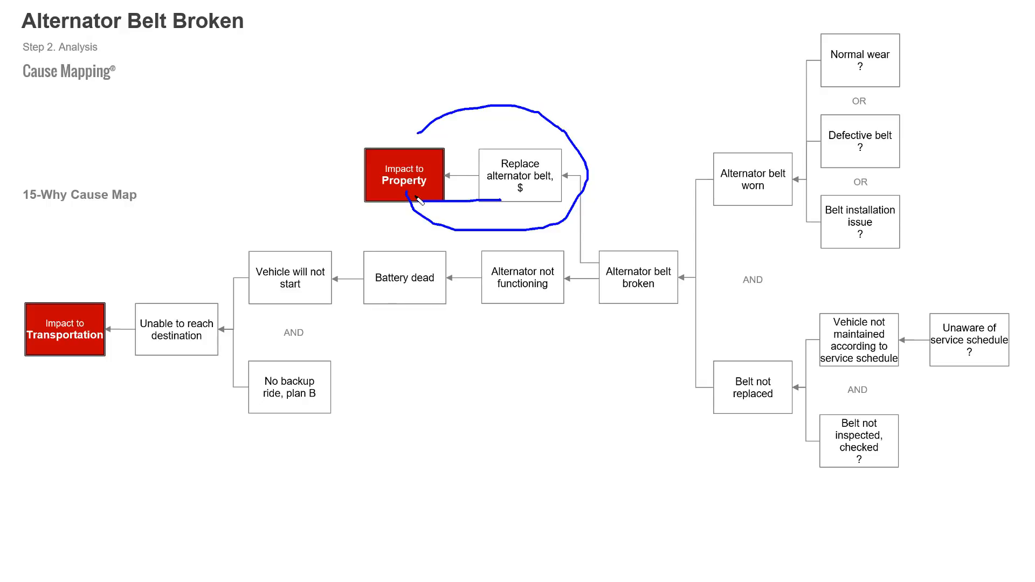
pyautogui.moveTo(60, 367); pyautogui.dragTo(201, 367)
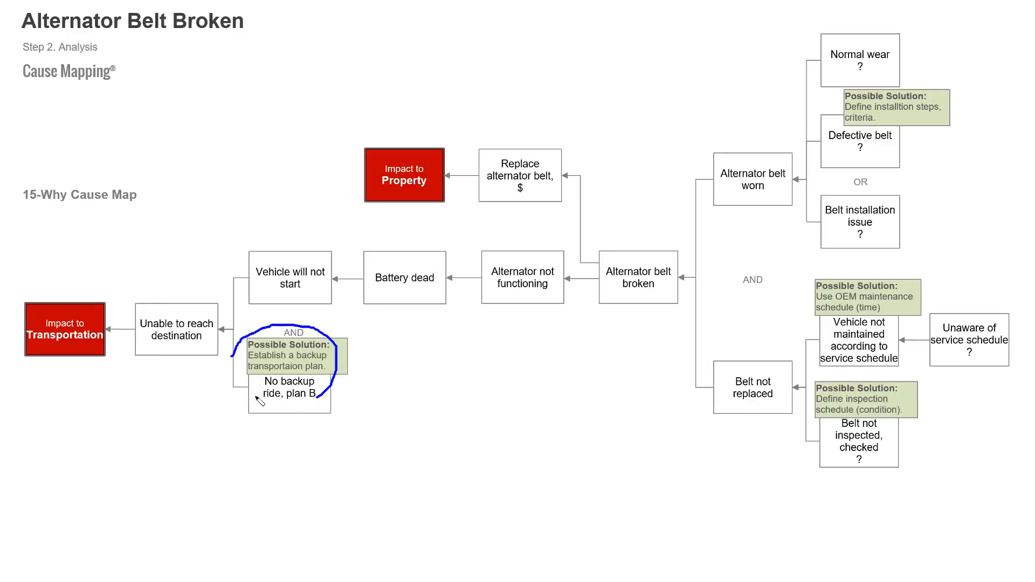
pyautogui.moveTo(419, 210); pyautogui.dragTo(584, 209)
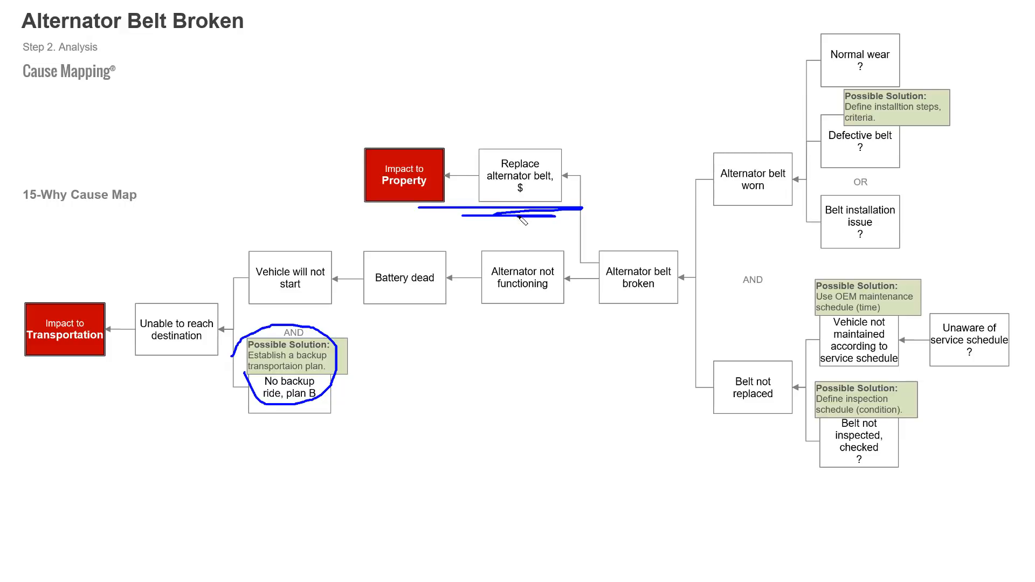
pyautogui.moveTo(527, 260)
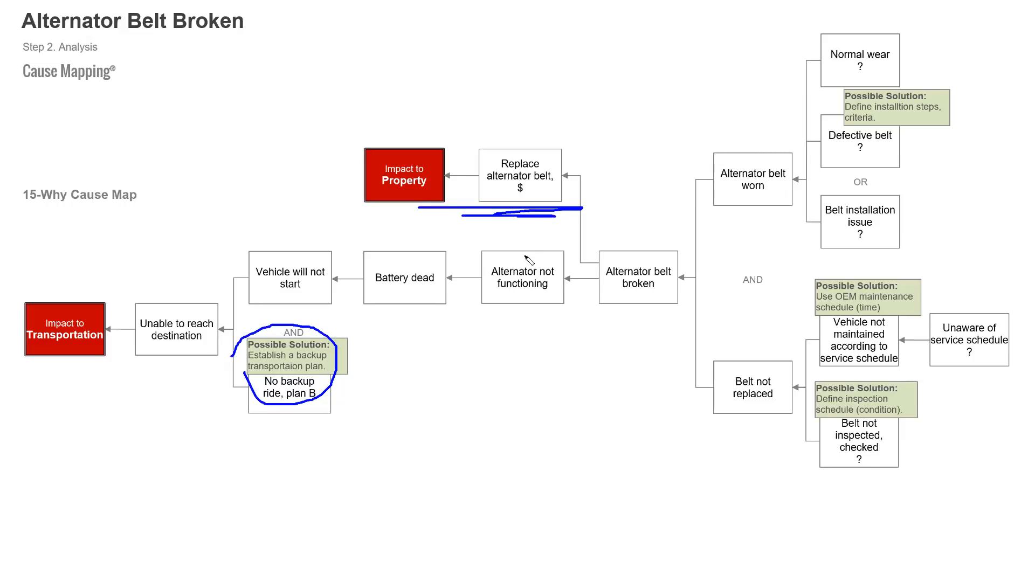